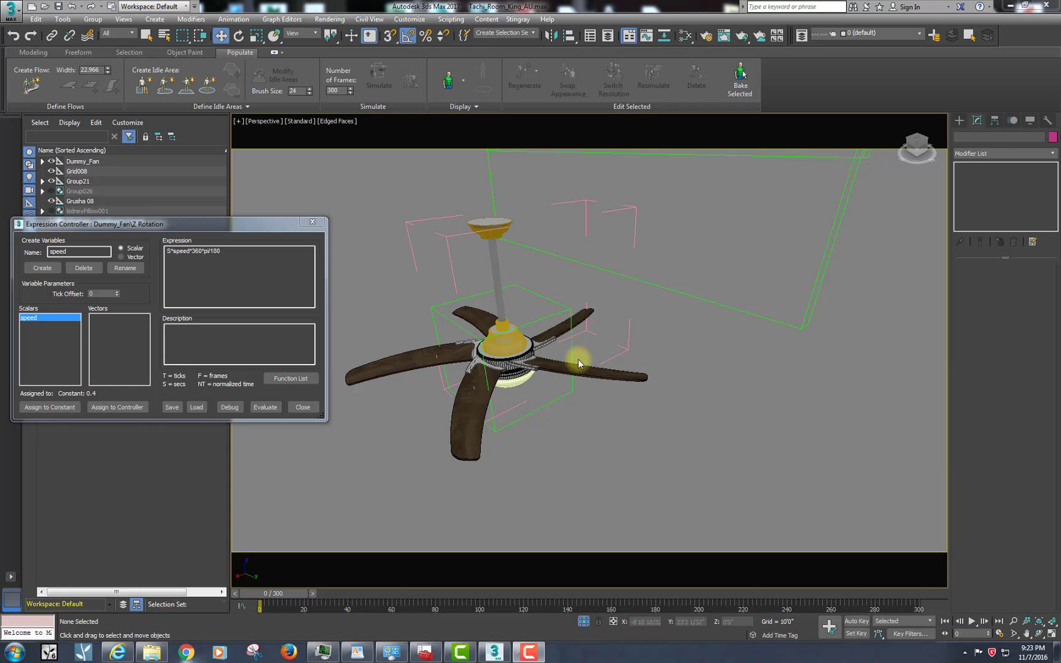
{"action": "mouse_move", "coordinate": [758, 337]}
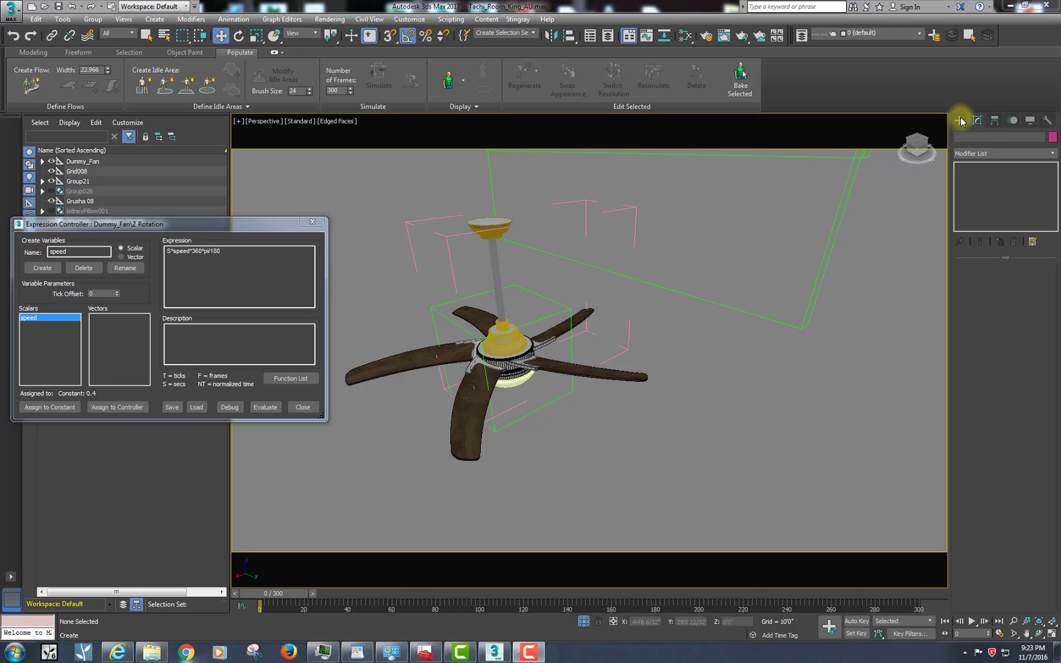
Show the Helpers category in the Create panel
{"action": "left_click", "coordinate": [958, 120]}
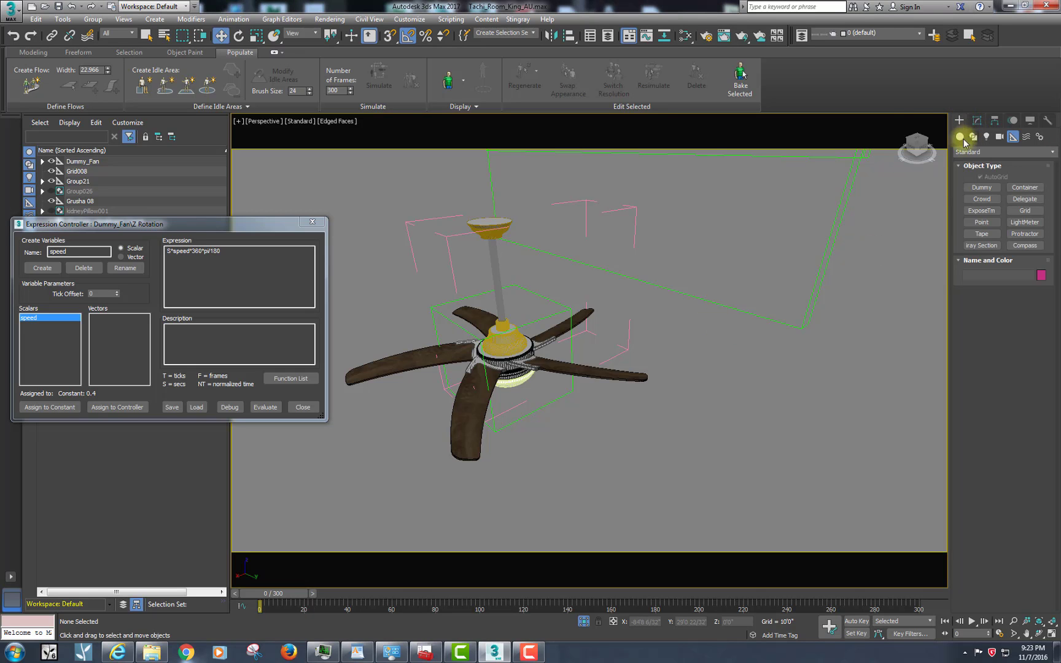
Place a new dummy helper and align it centre-to-centre with Dummy_Fan
{"action": "left_click", "coordinate": [979, 188]}
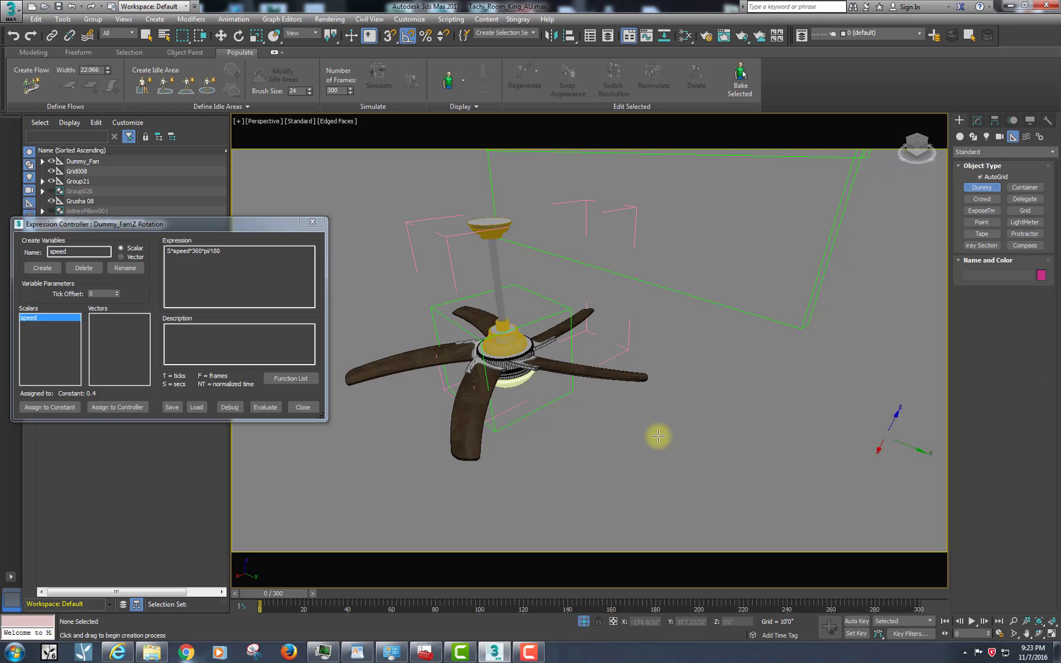
{"action": "left_click", "coordinate": [659, 426]}
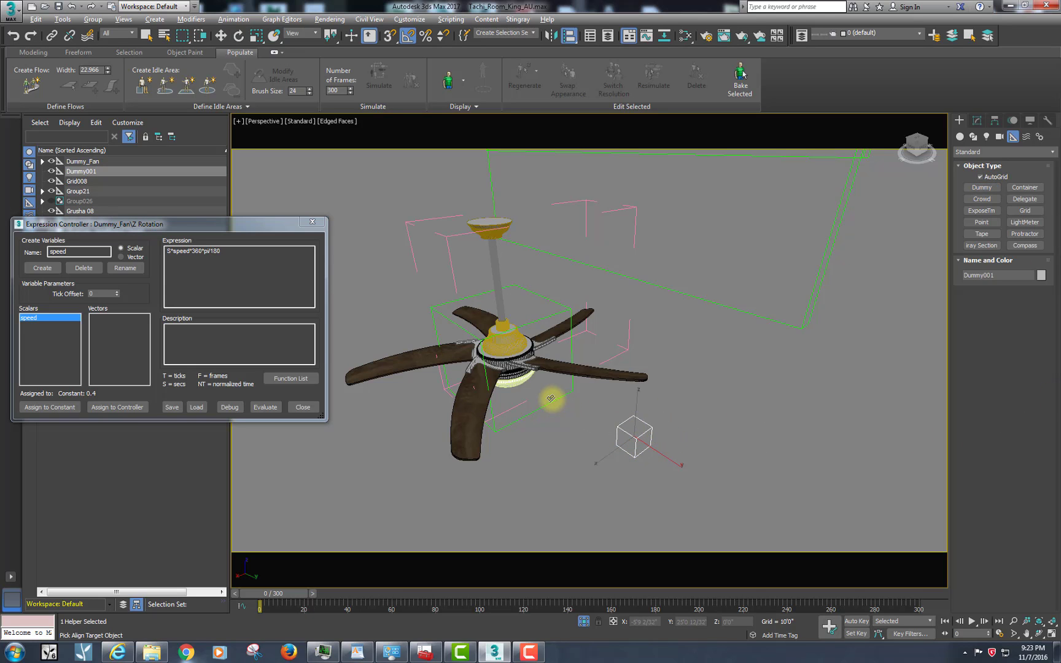
{"action": "left_click", "coordinate": [813, 168]}
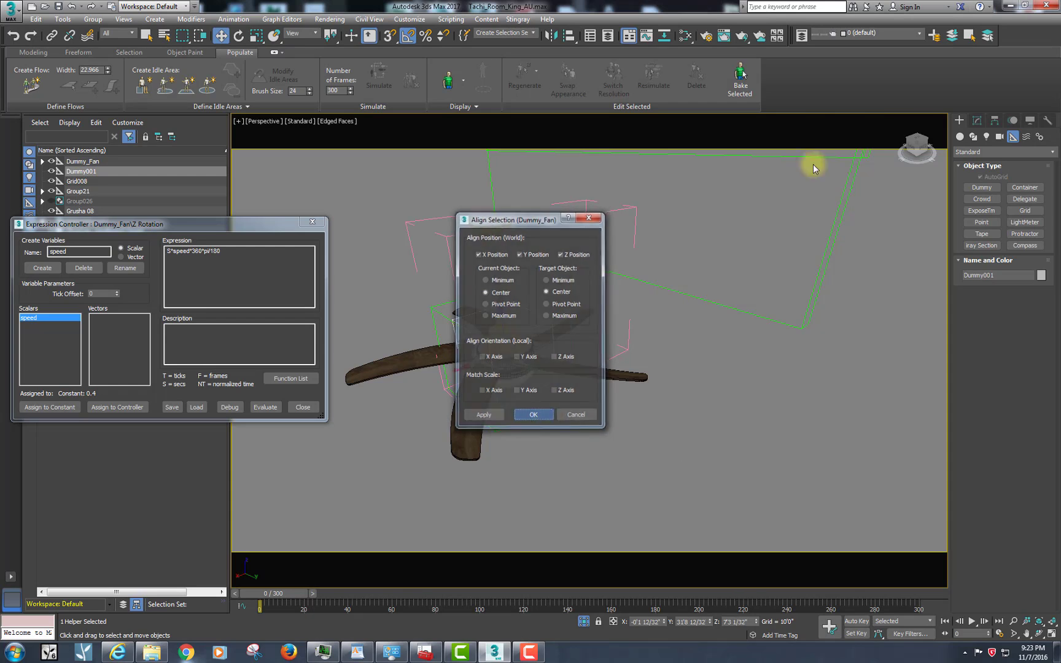
{"action": "left_click", "coordinate": [532, 414]}
{"action": "type", "text": "_remoteControl"}
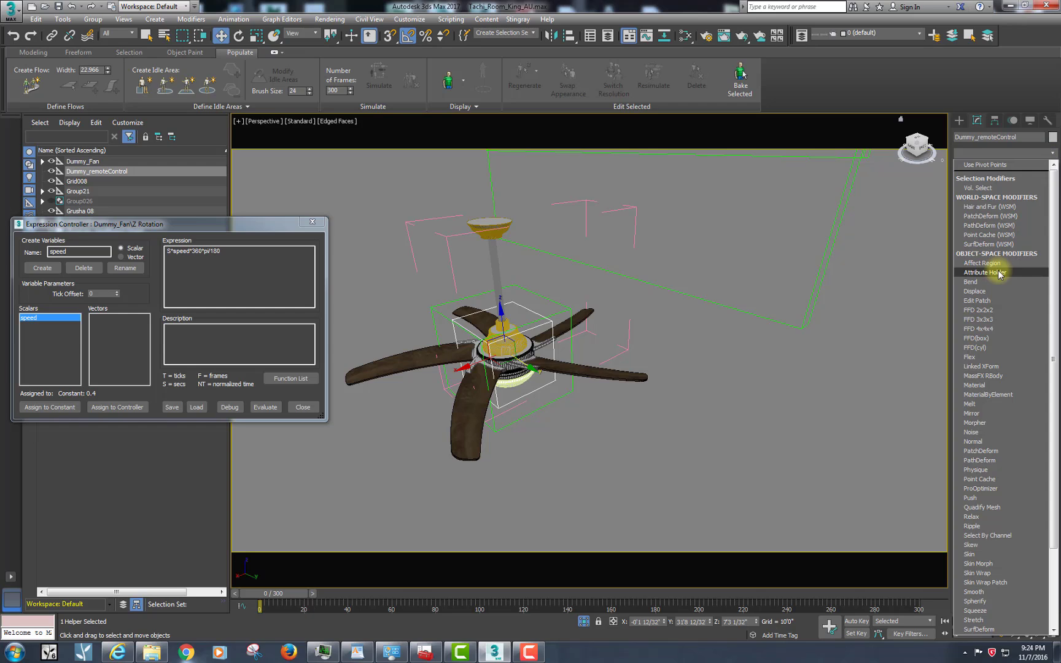
Add an Attribute Holder modifier to Dummy_remoteControl
{"action": "left_click", "coordinate": [984, 273]}
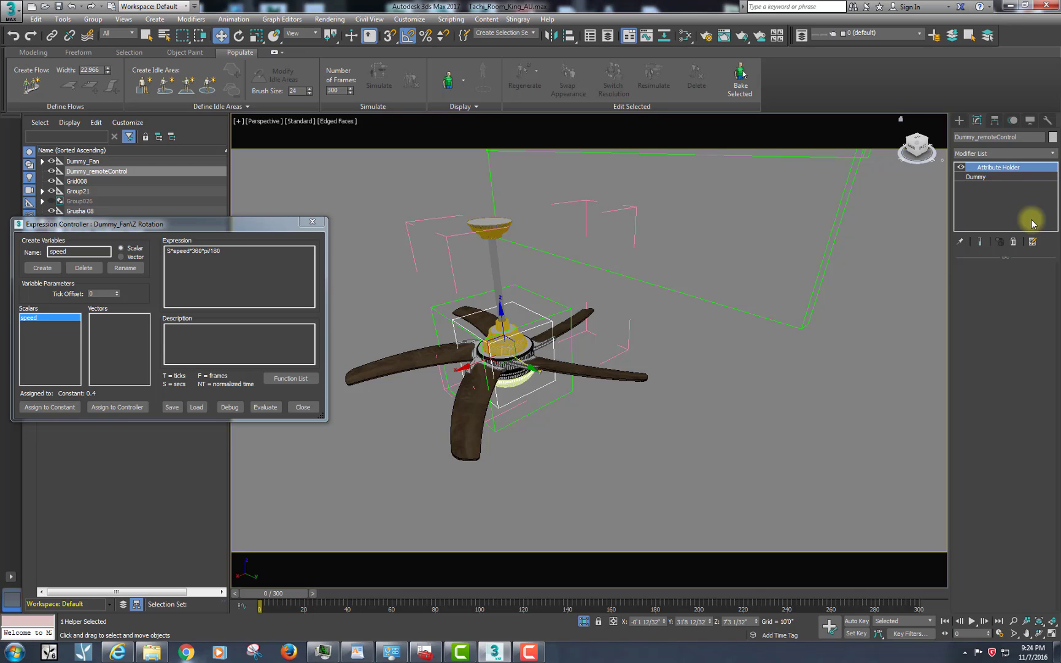
{"action": "mouse_move", "coordinate": [944, 318]}
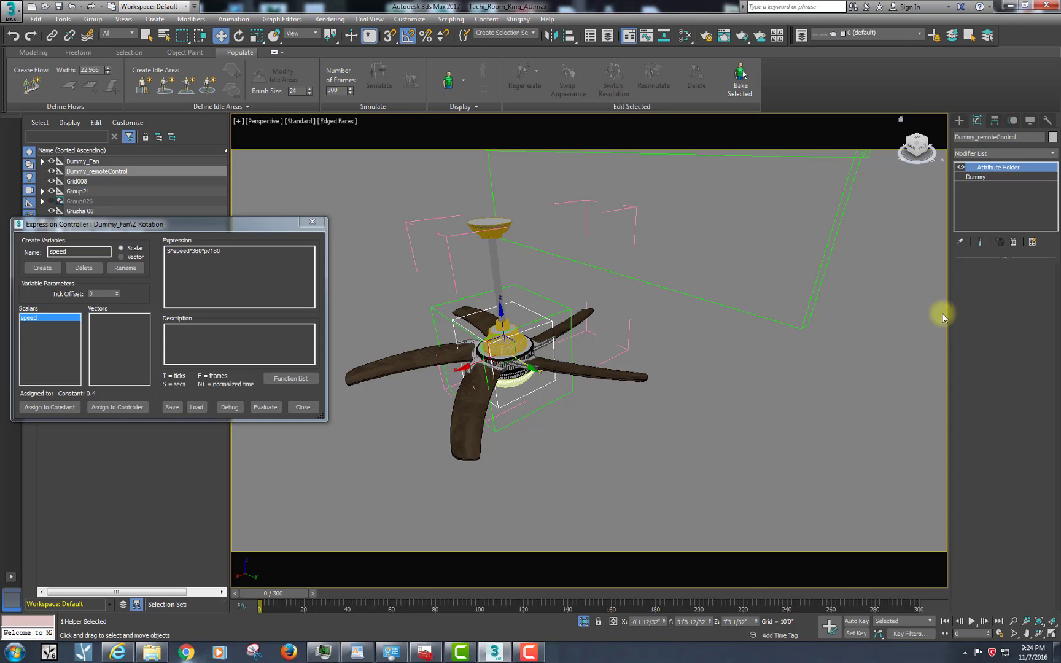
{"action": "mouse_move", "coordinate": [314, 124]}
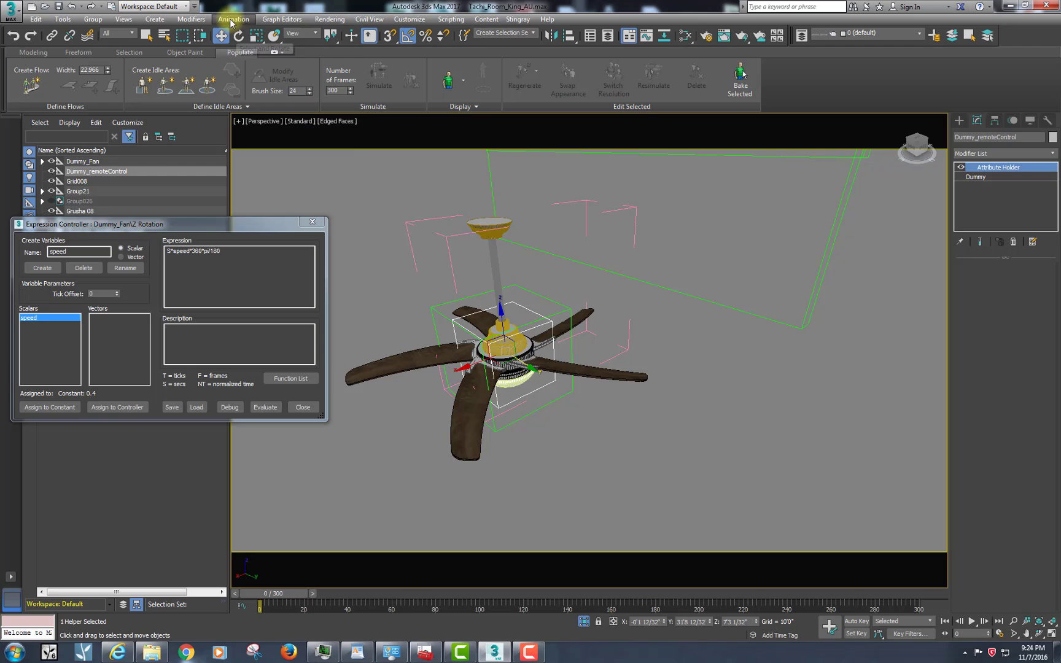
Add a float custom attribute Param4 via the Parameter Editor and bring up Edit/Delete for it
{"action": "left_click", "coordinate": [233, 19]}
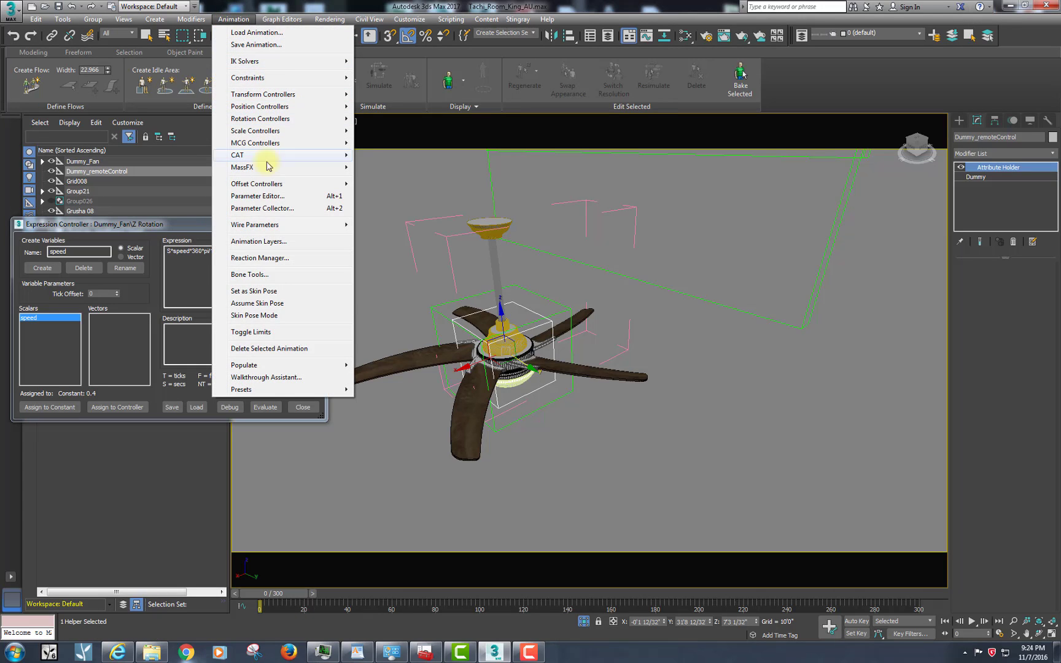
{"action": "left_click", "coordinate": [257, 195]}
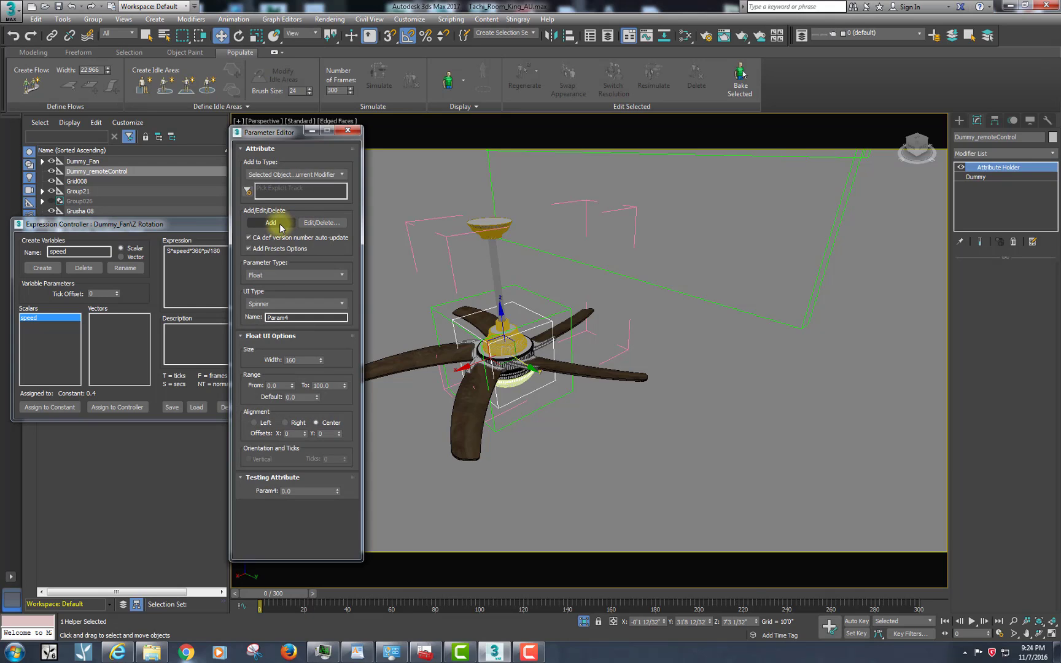
{"action": "left_click", "coordinate": [270, 222]}
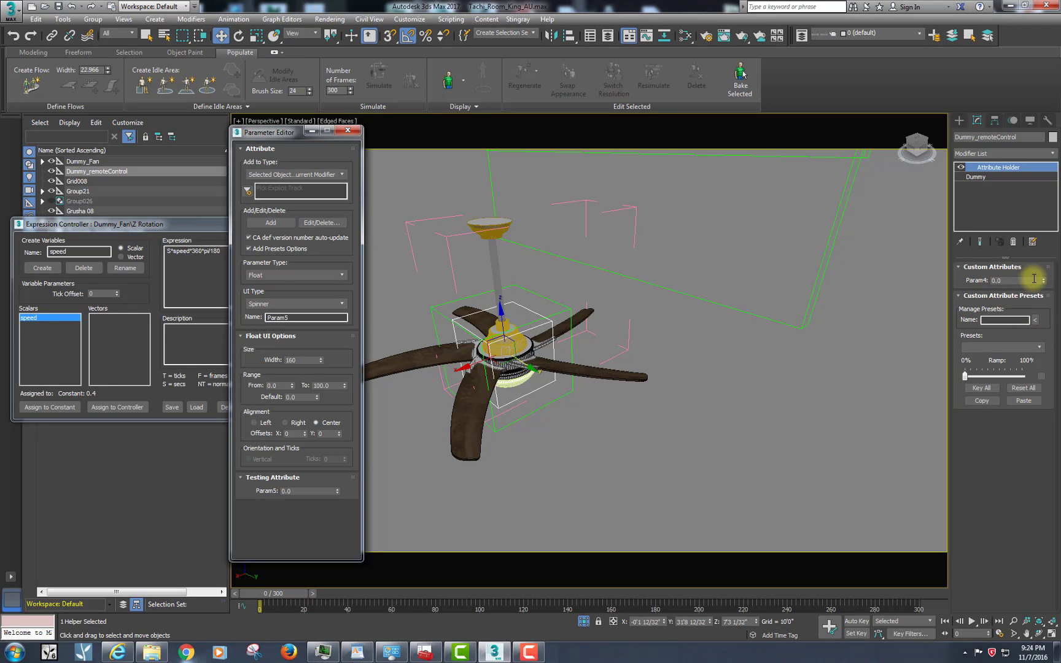
{"action": "mouse_move", "coordinate": [1029, 282]}
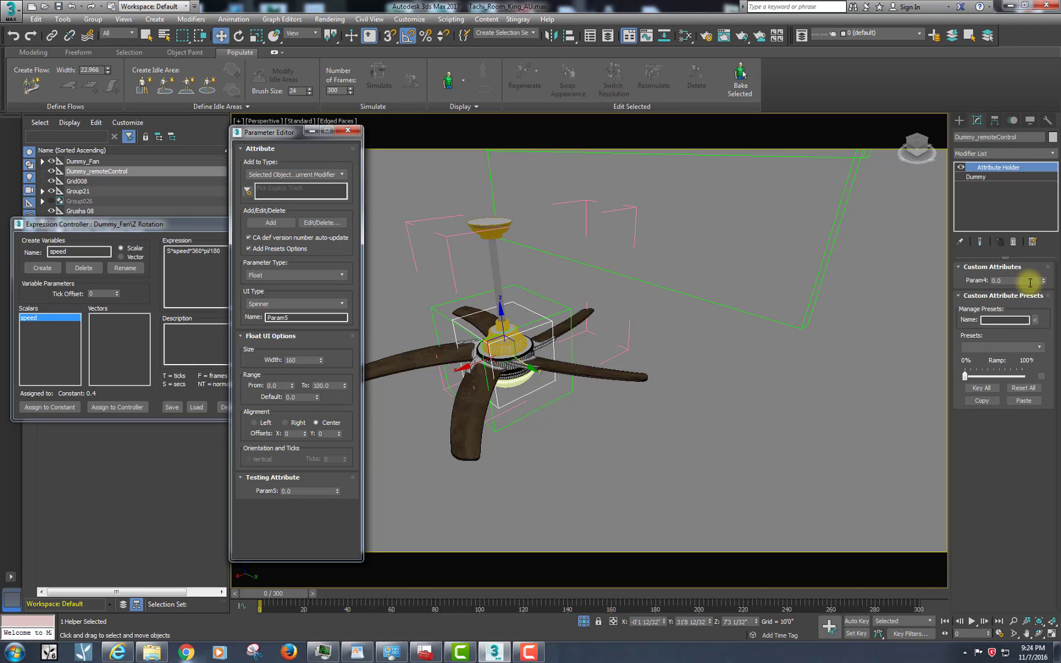
{"action": "mouse_move", "coordinate": [356, 276]}
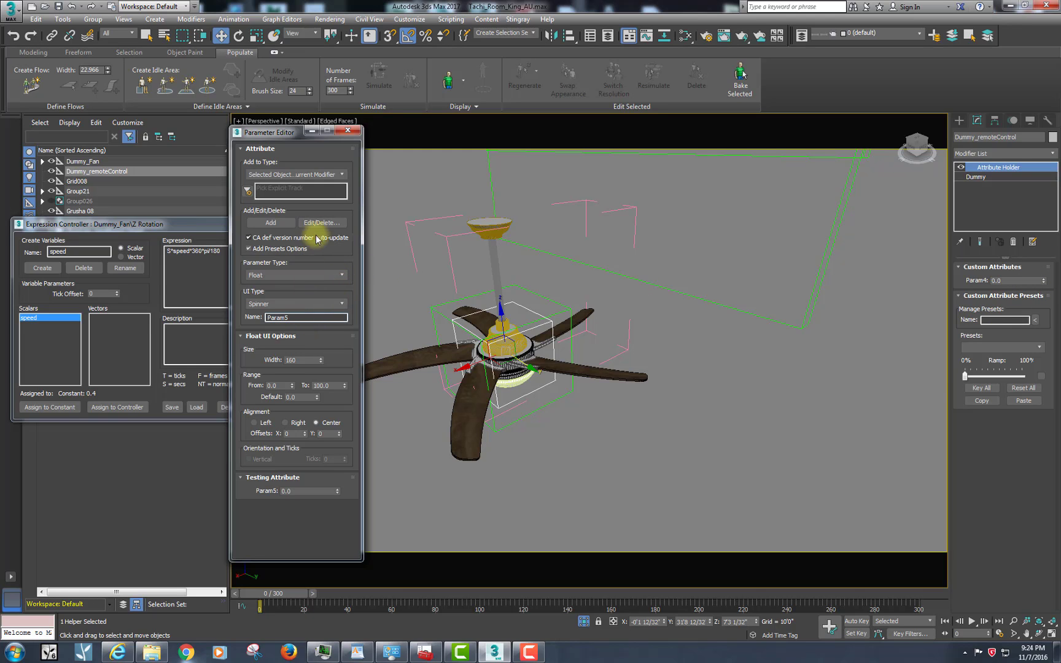
{"action": "left_click", "coordinate": [322, 222]}
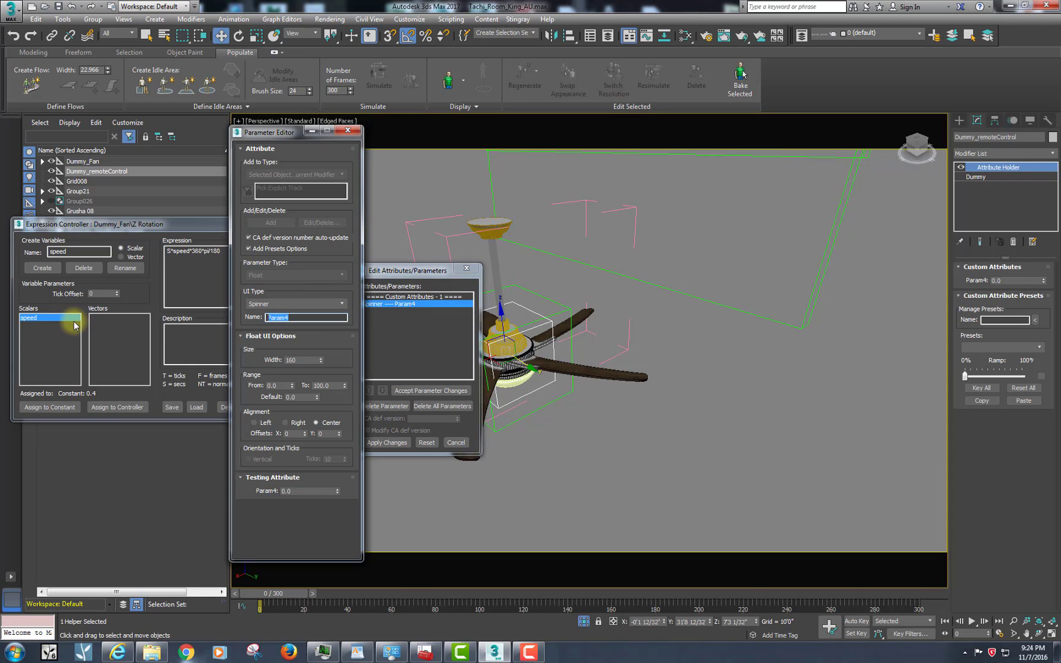
Rename the attribute to FanSpeed, apply it, and close the attribute editors
{"action": "type", "text": "FanSpeed"}
{"action": "left_click", "coordinate": [303, 360]}
{"action": "type", "text": "100"}
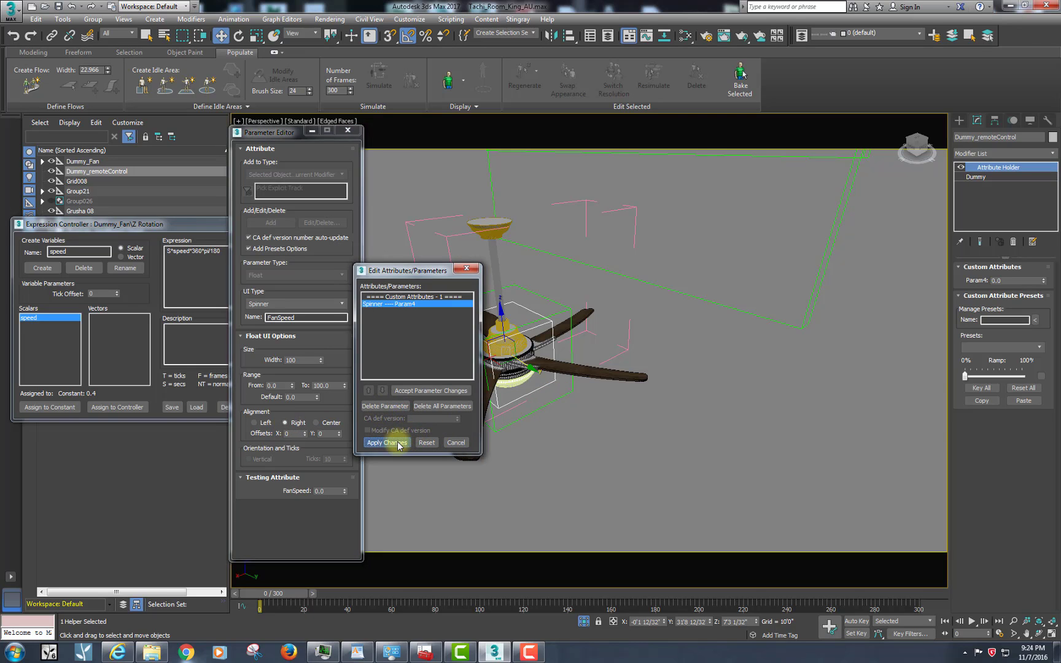
{"action": "left_click", "coordinate": [385, 442]}
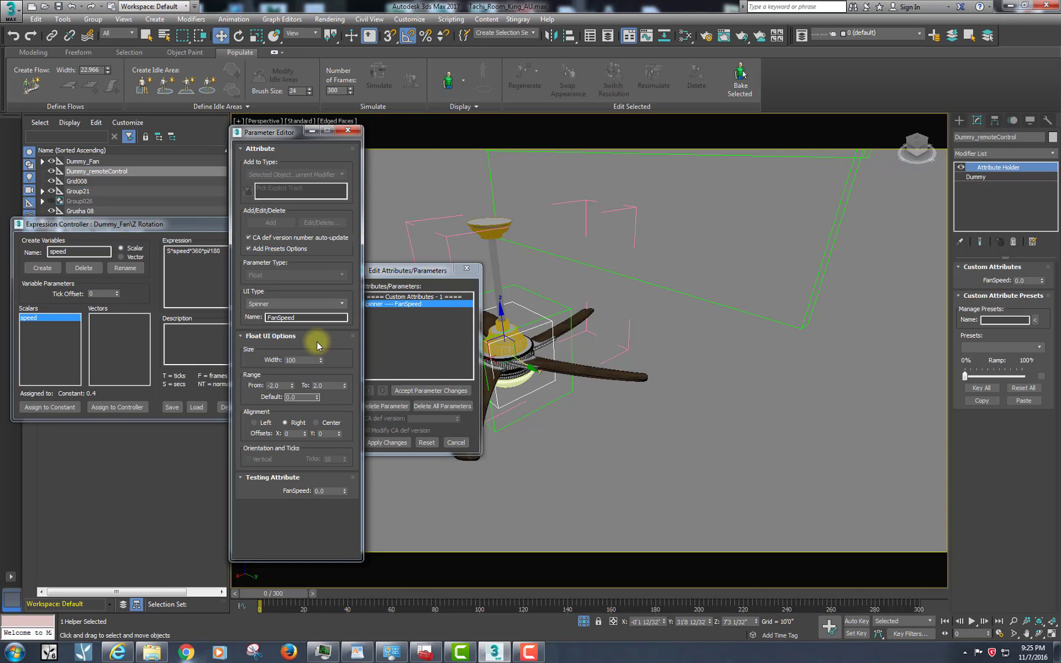
{"action": "mouse_move", "coordinate": [318, 399]}
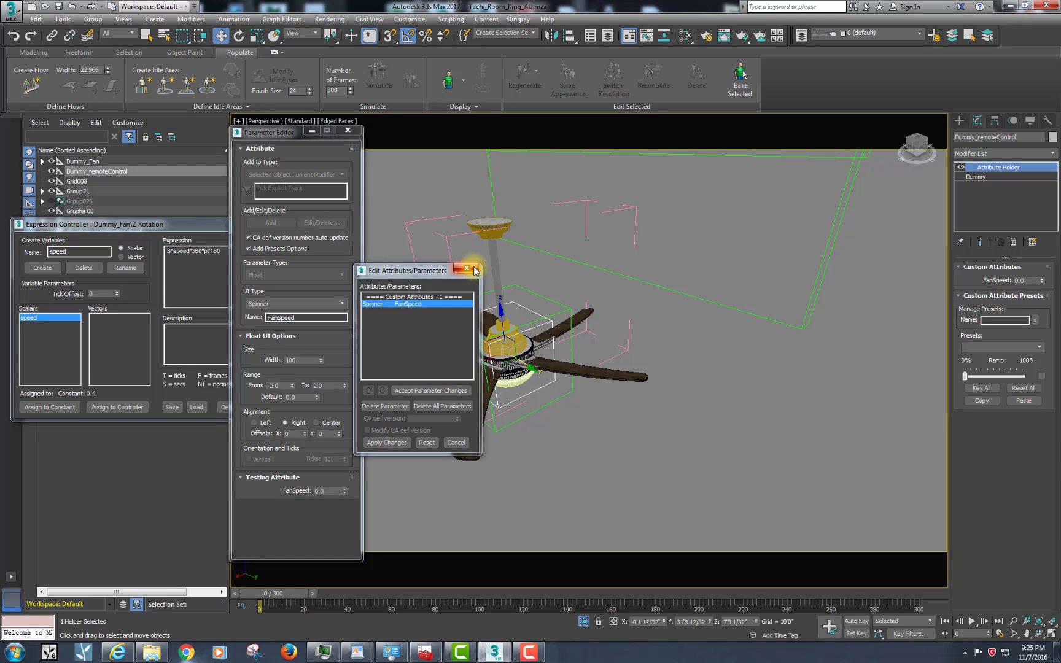
{"action": "left_click", "coordinate": [472, 271]}
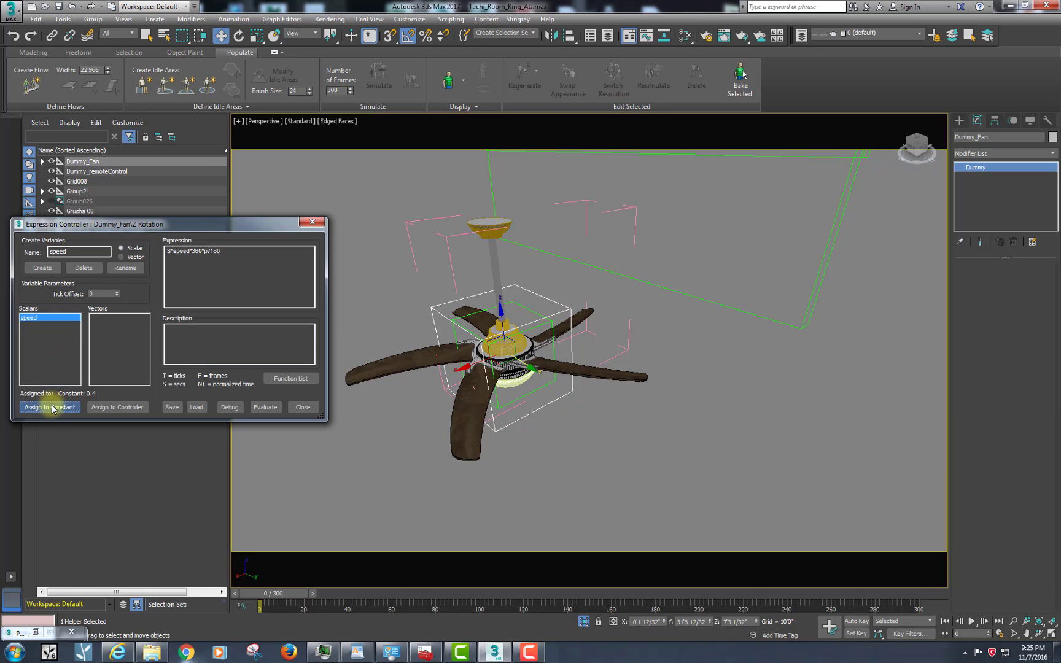
{"action": "left_click", "coordinate": [49, 406]}
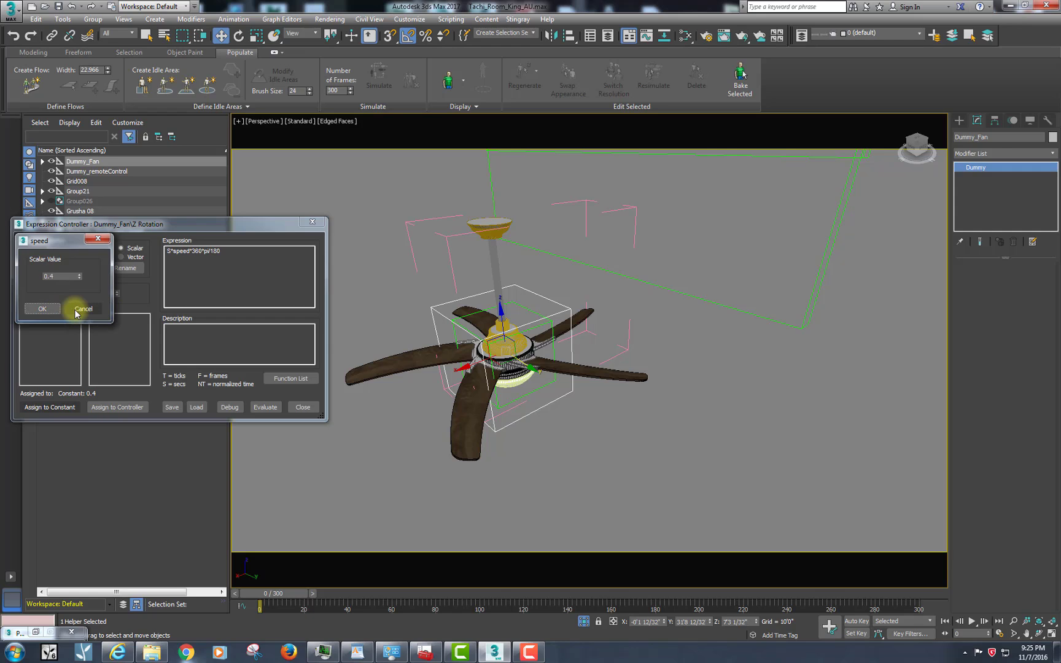
{"action": "left_click", "coordinate": [84, 308]}
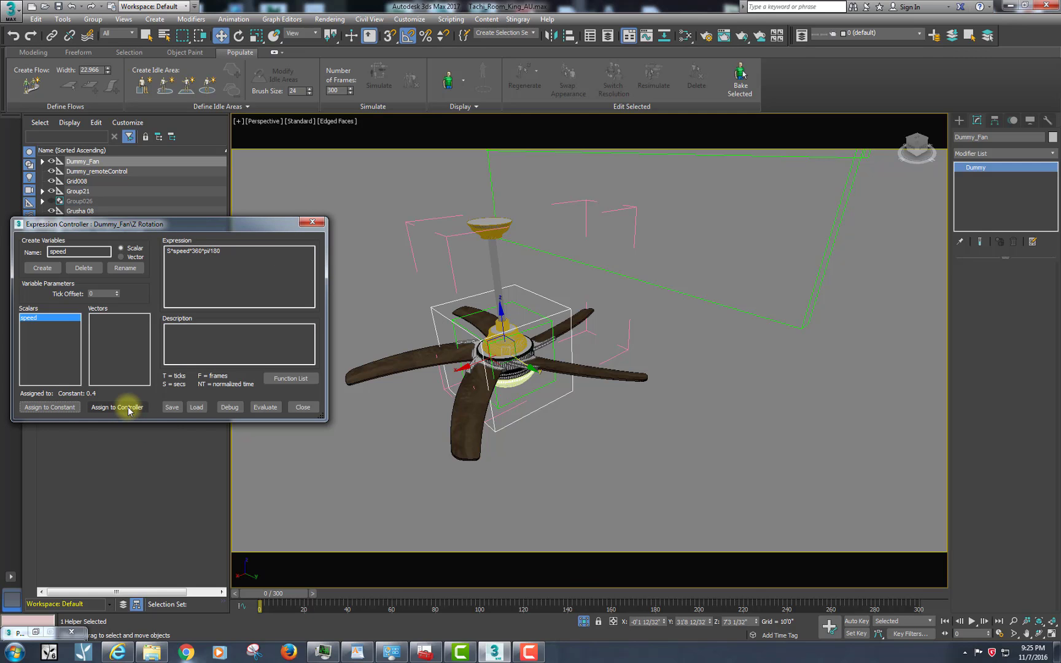
Assign the speed variable to Dummy_remoteControl > Attribute Holder > FanSpeed in Track View Pick
{"action": "left_click", "coordinate": [116, 407]}
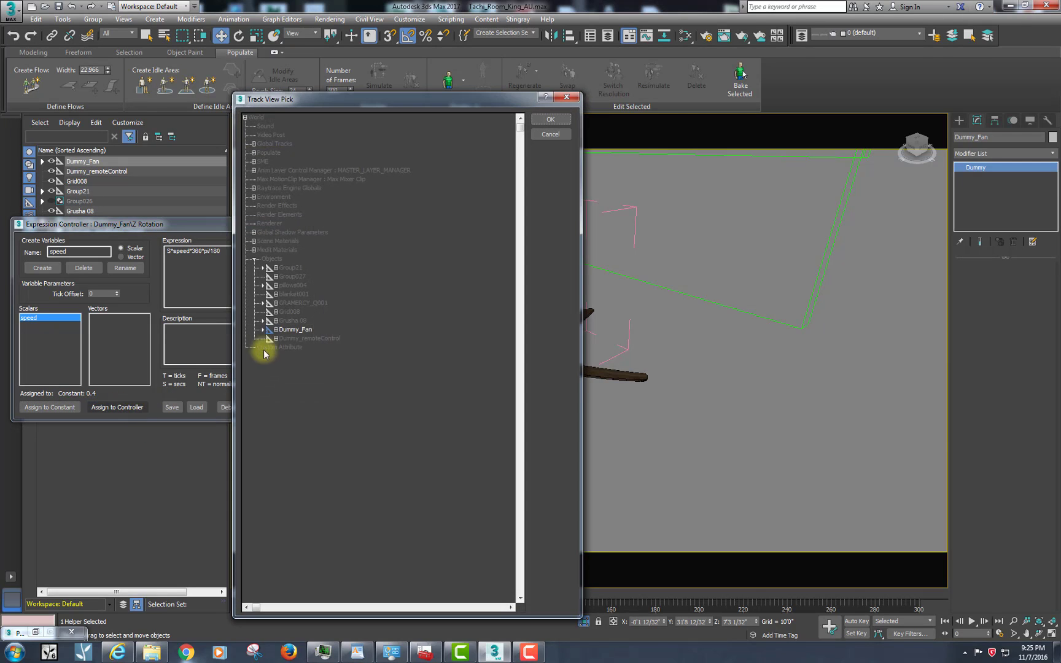
{"action": "left_click", "coordinate": [296, 329]}
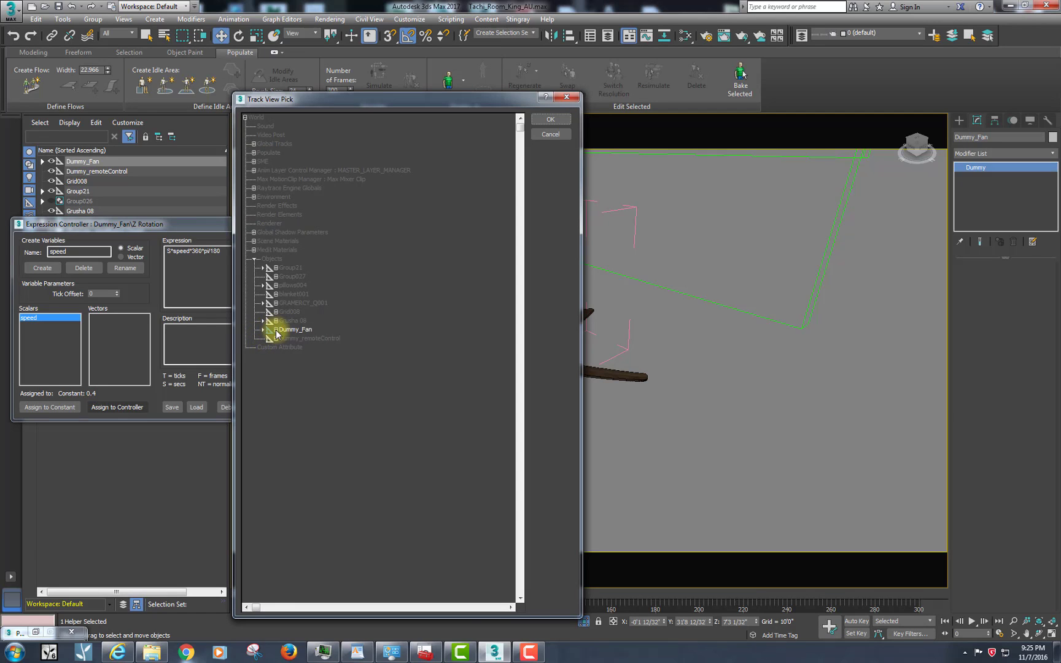
{"action": "left_click", "coordinate": [264, 329]}
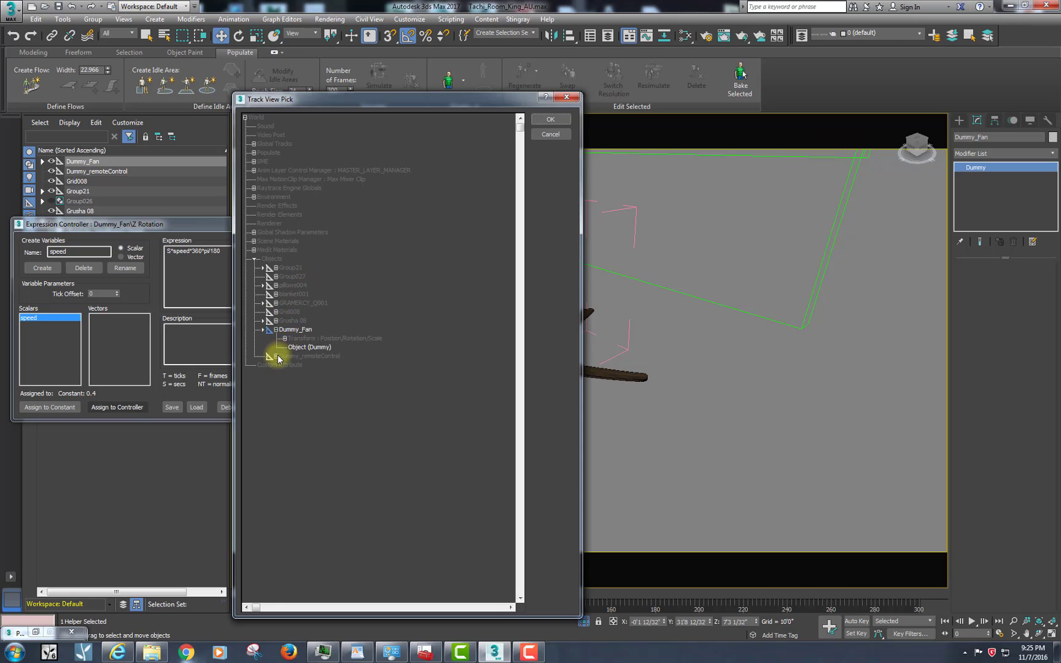
{"action": "left_click", "coordinate": [266, 356]}
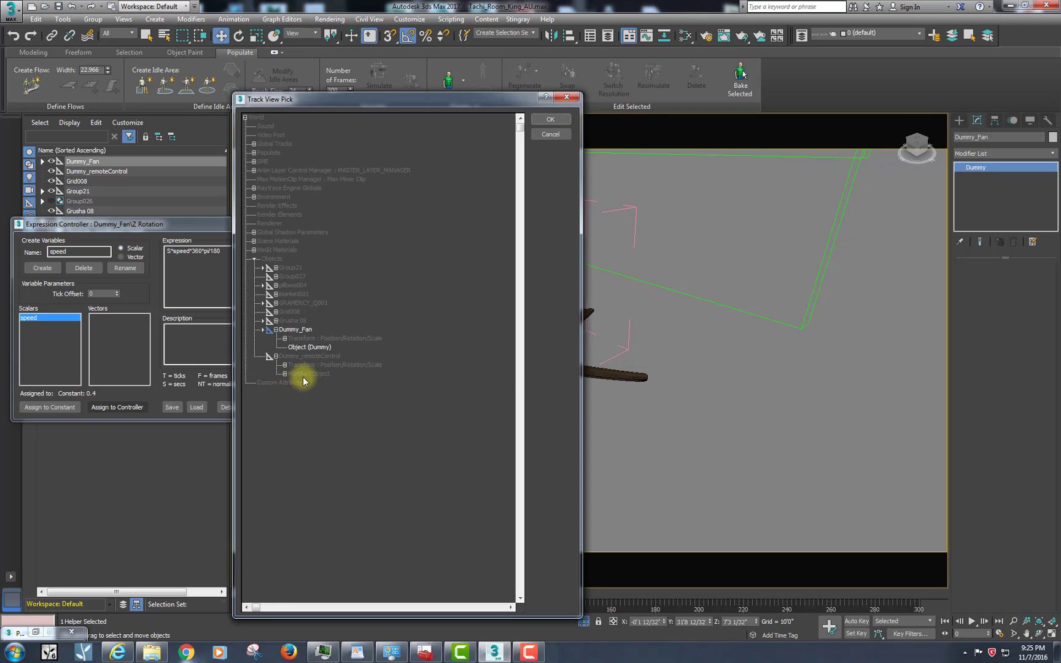
{"action": "left_click", "coordinate": [279, 373]}
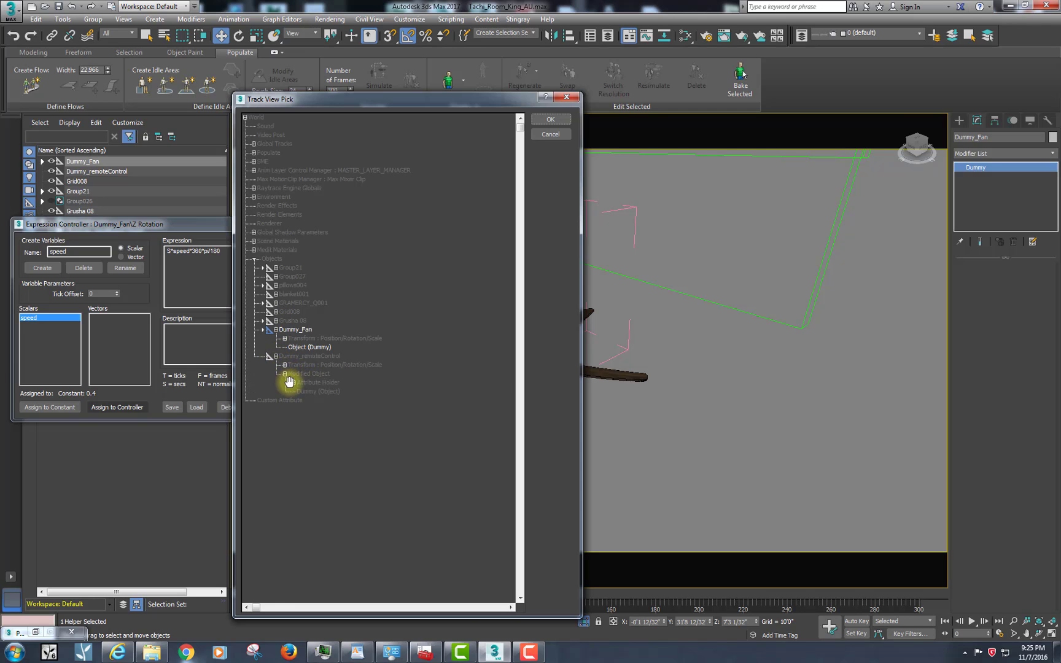
{"action": "left_click", "coordinate": [281, 382]}
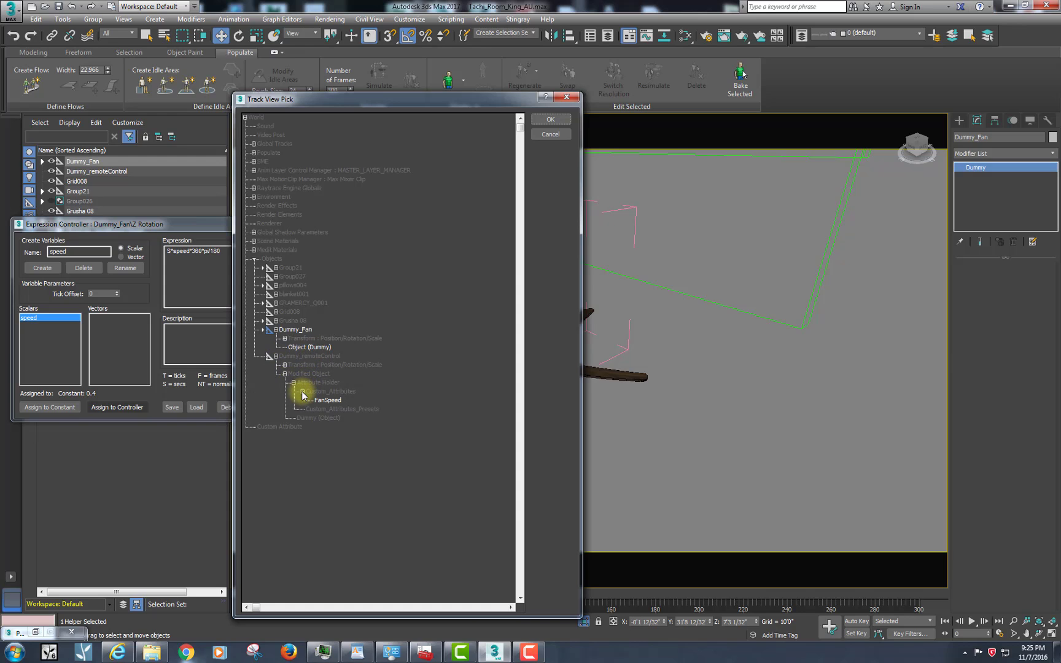
{"action": "left_click", "coordinate": [327, 400]}
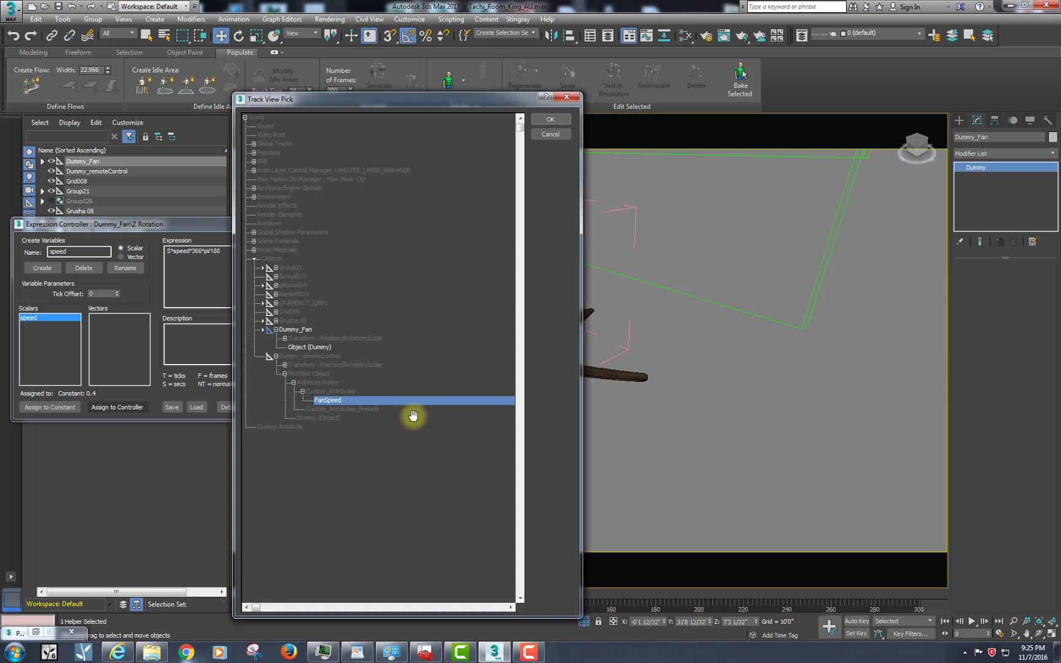
{"action": "left_click", "coordinate": [552, 119]}
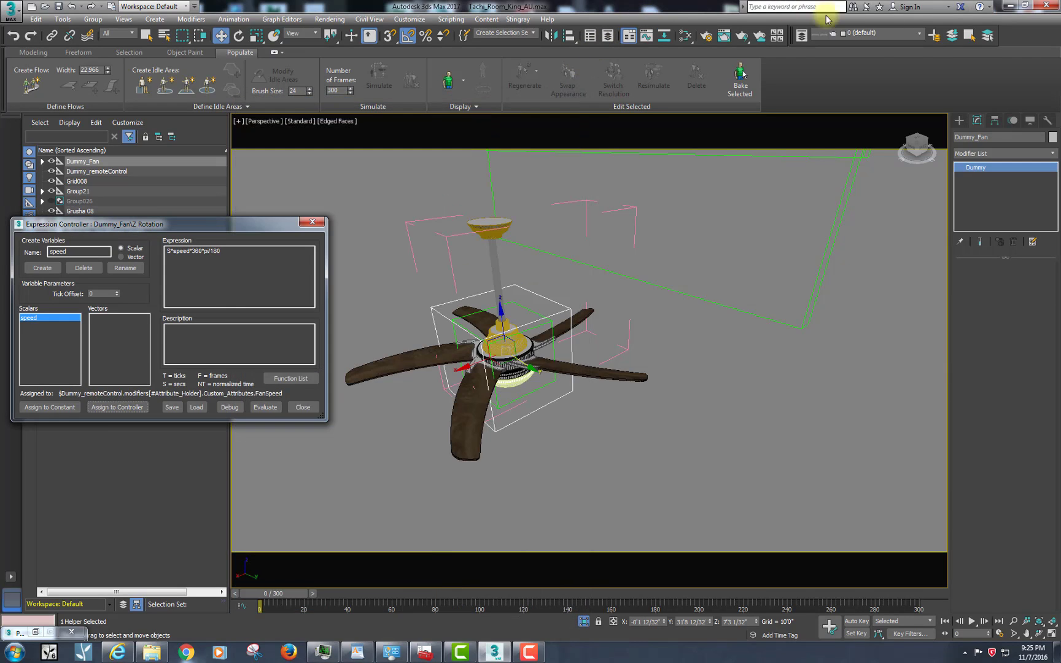
Play the animation and select Dummy_remoteControl to show its FanSpeed spinner at 0.0
{"action": "left_click", "coordinate": [980, 620]}
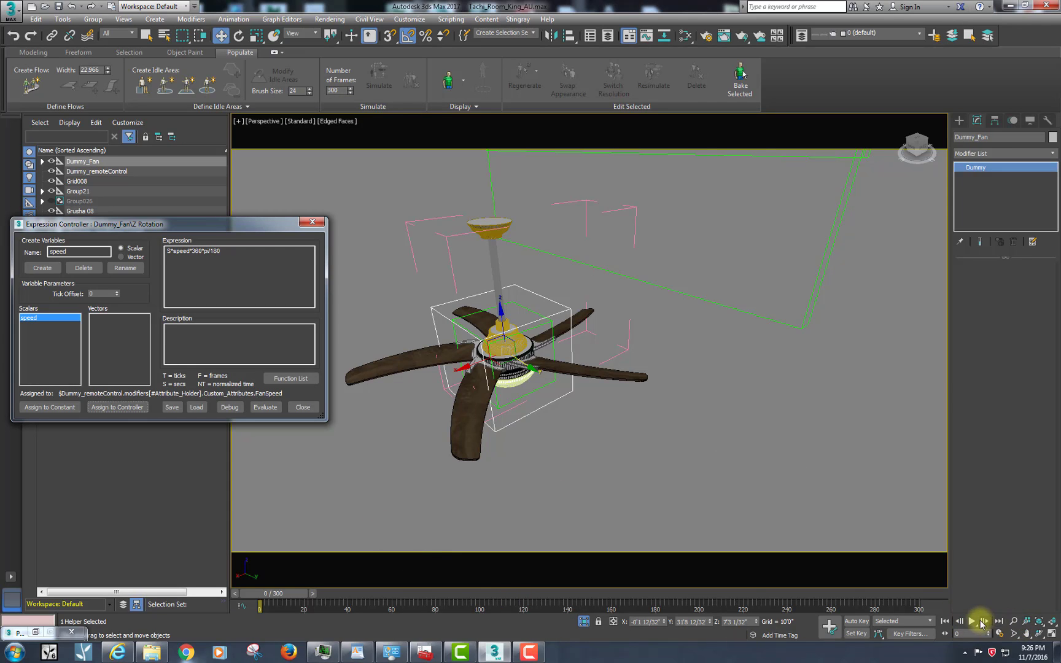
{"action": "left_click", "coordinate": [978, 620]}
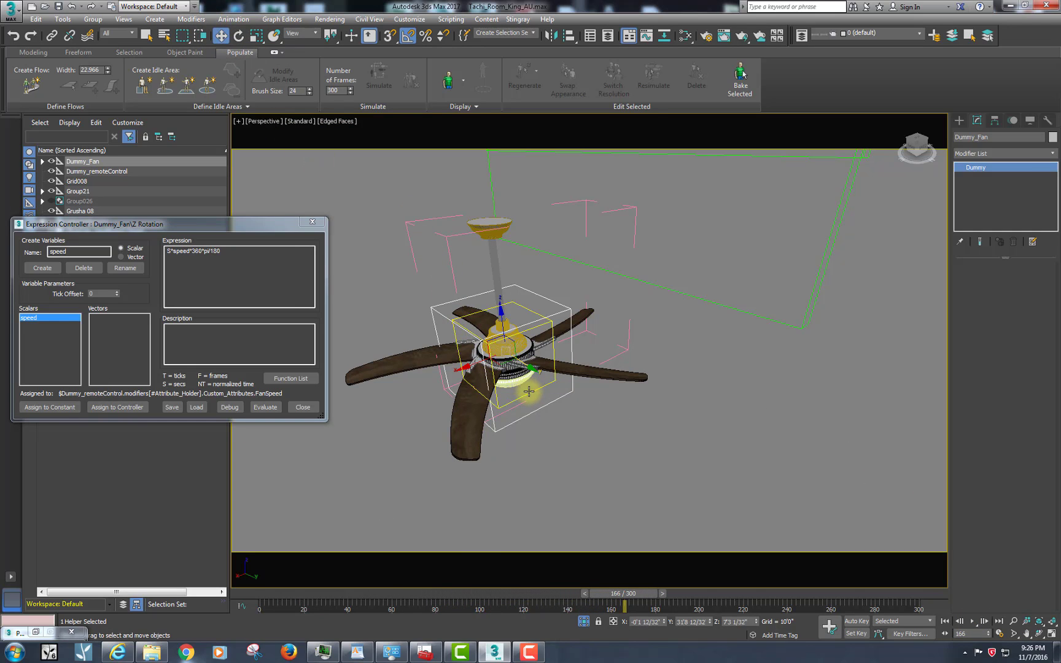
{"action": "left_click", "coordinate": [95, 170]}
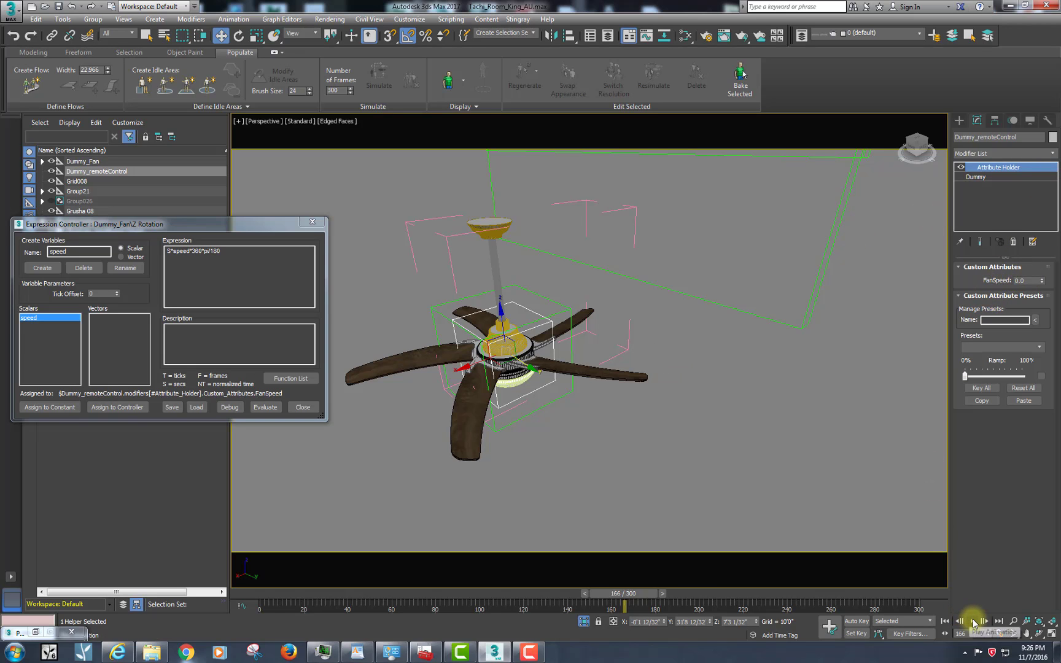
{"action": "left_click", "coordinate": [982, 621]}
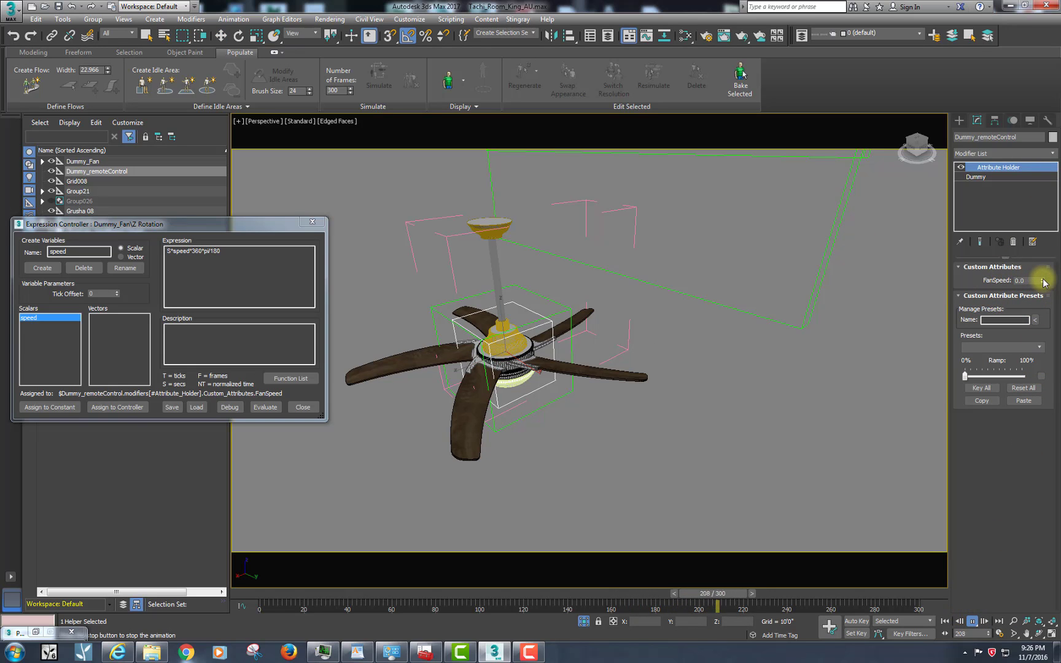